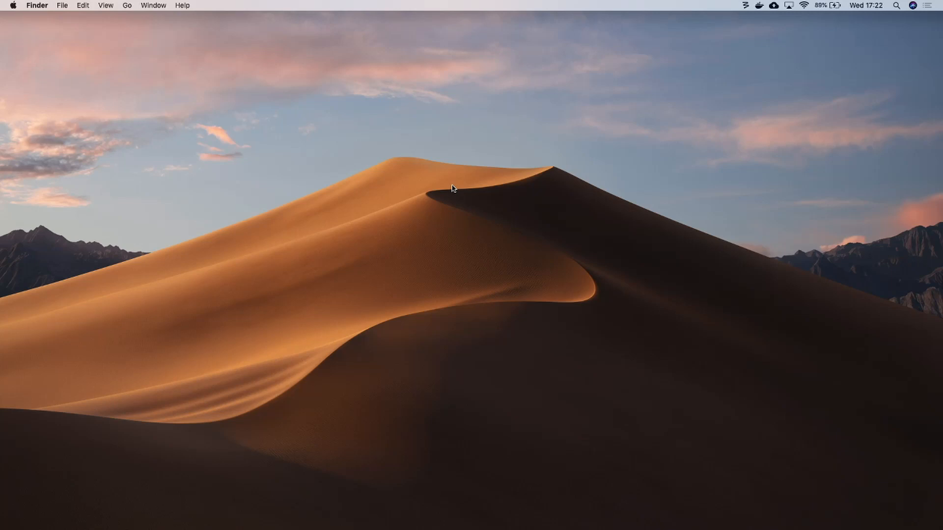
Open connectionopen.com in Safari and go to its Download page
type("safari")
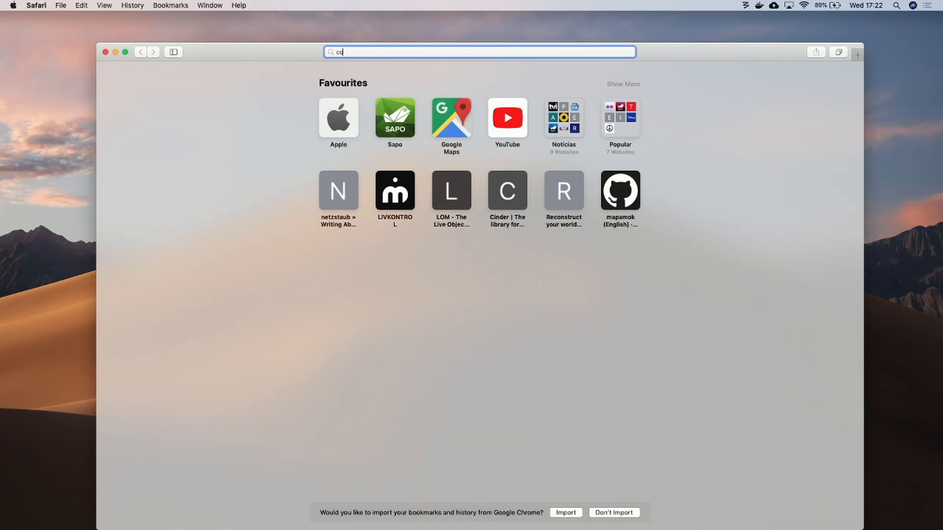
type("onnectionopen.com")
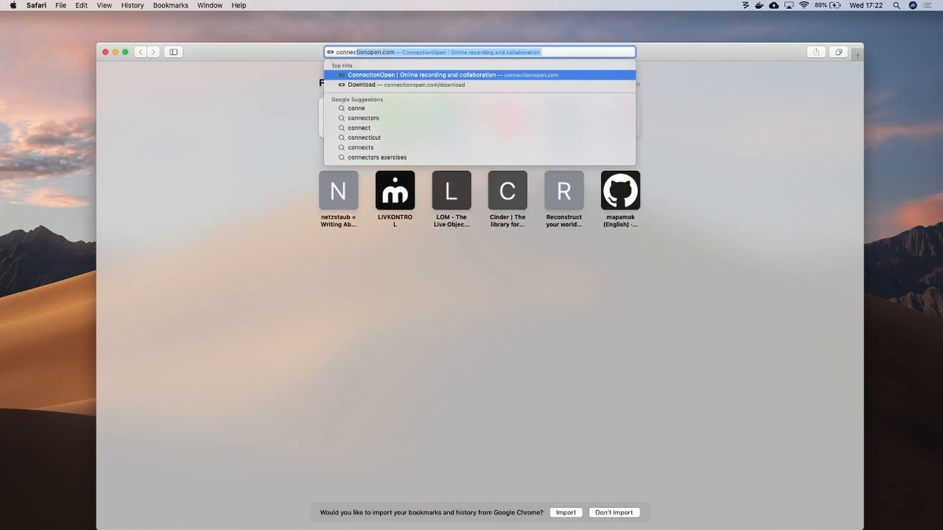
left_click(453, 74)
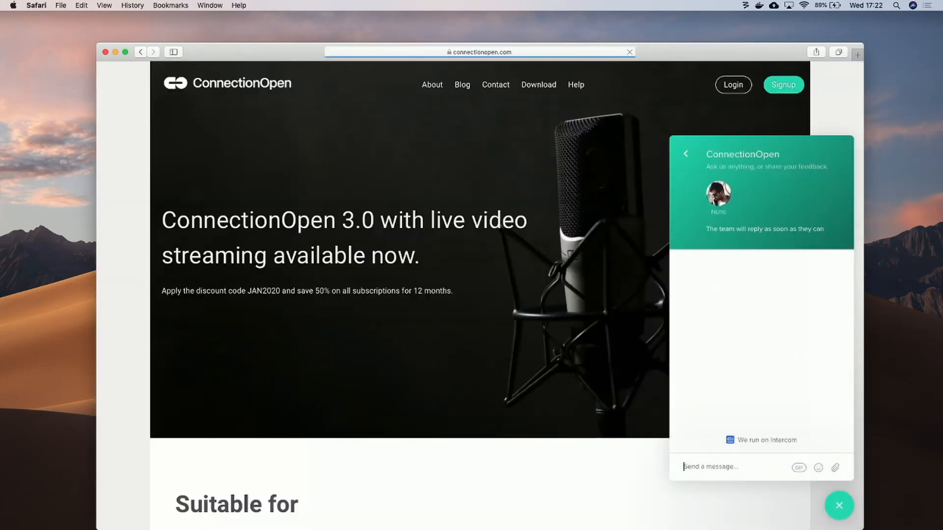
mouse_move(540, 94)
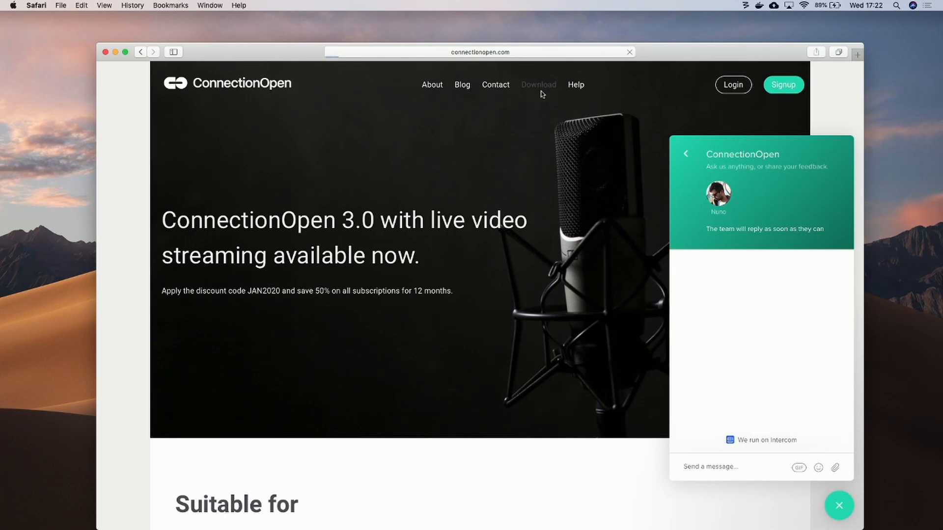
left_click(538, 84)
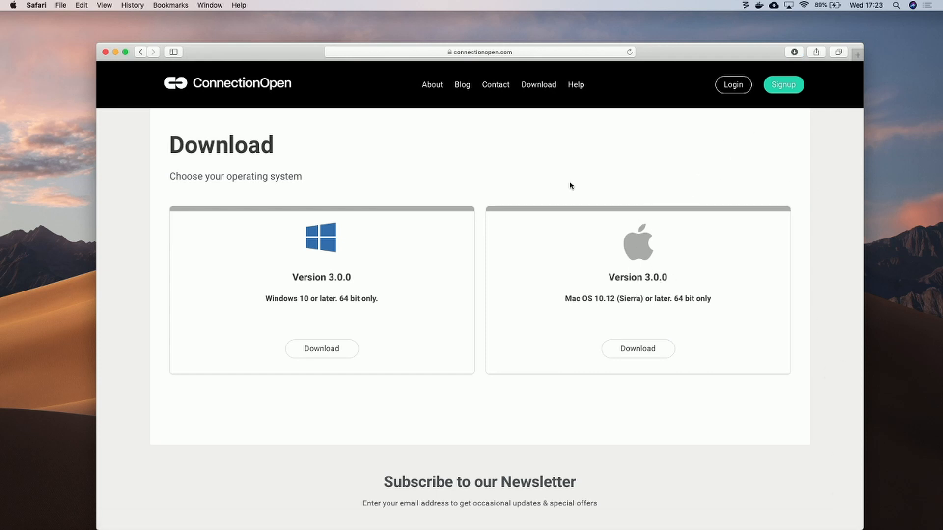
Download the Mac version and mount ConnectionOpen.dmg from Downloads
left_click(794, 51)
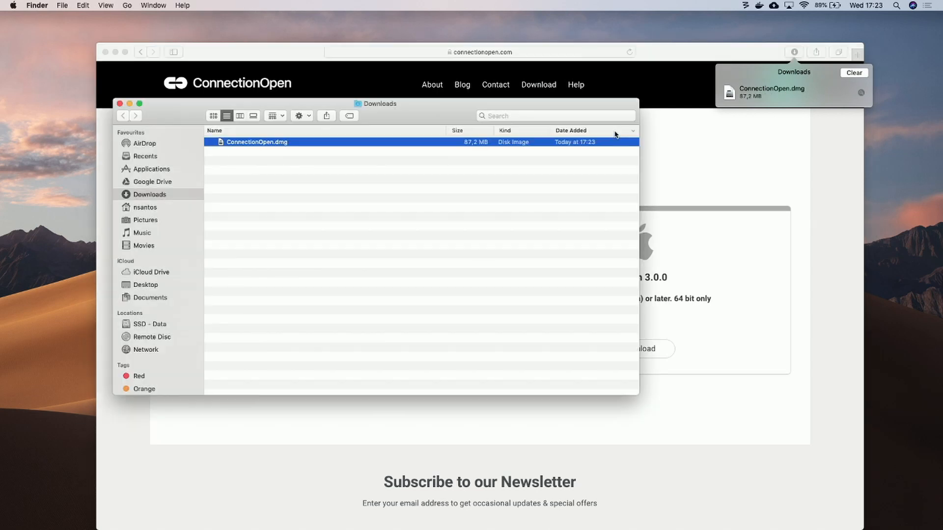
mouse_move(115, 59)
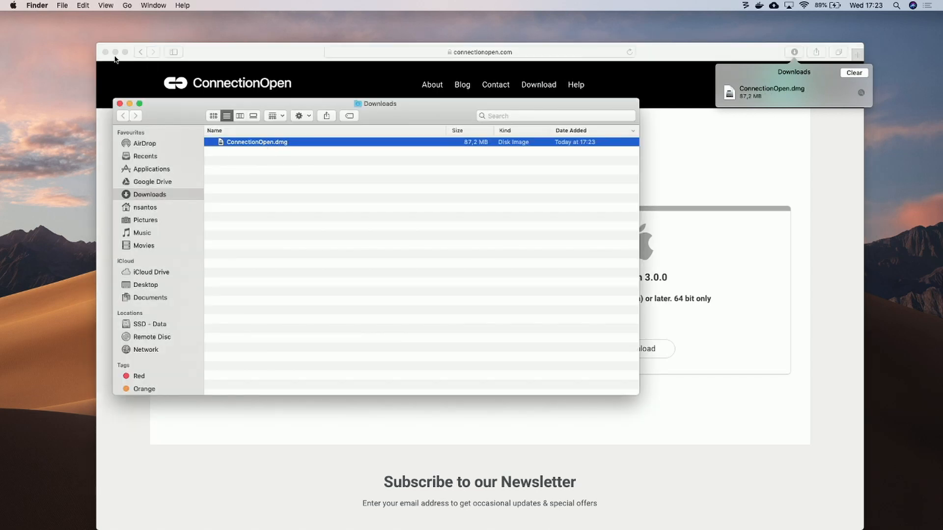
double_click(257, 142)
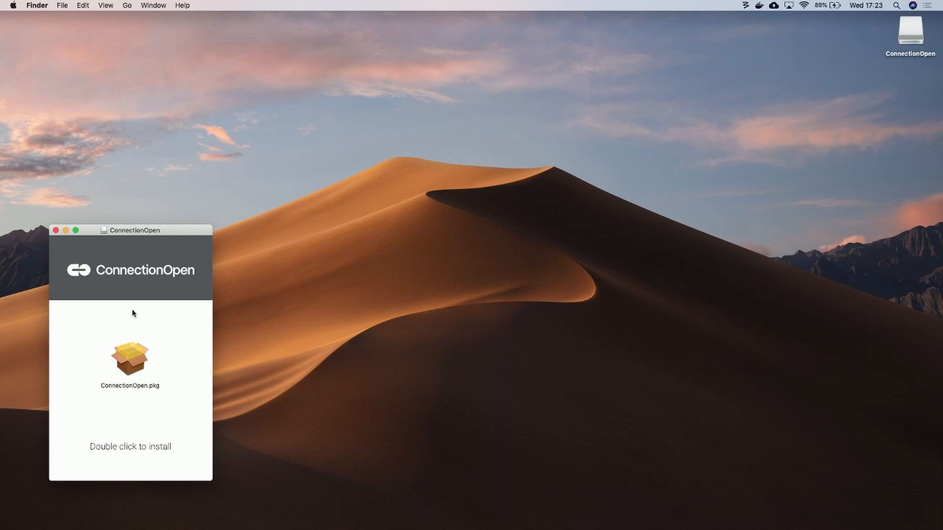
Run ConnectionOpen.pkg through a standard install, authorize it, and close the installer
double_click(130, 359)
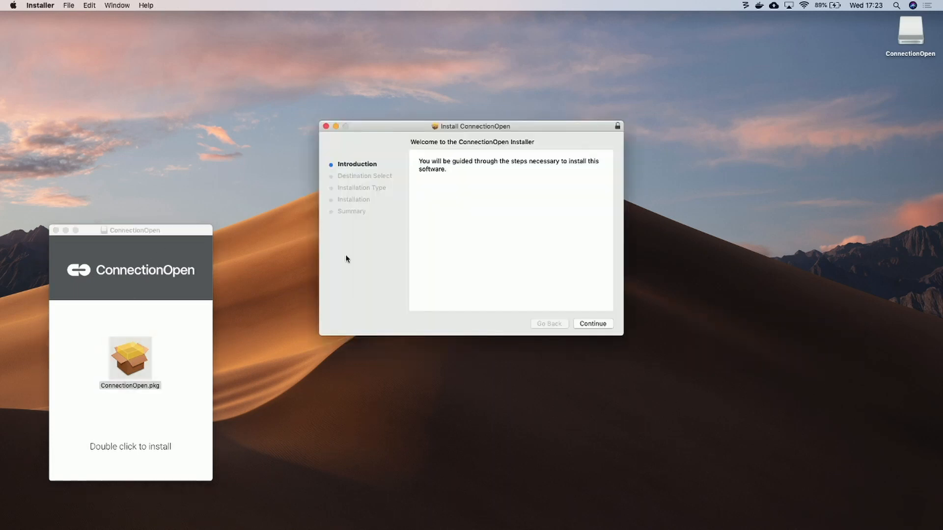
left_click(591, 323)
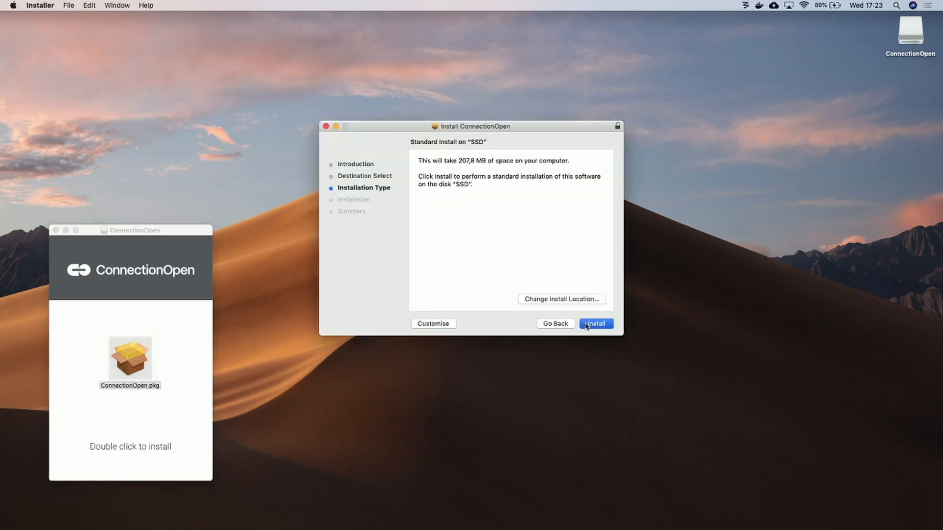
left_click(595, 324)
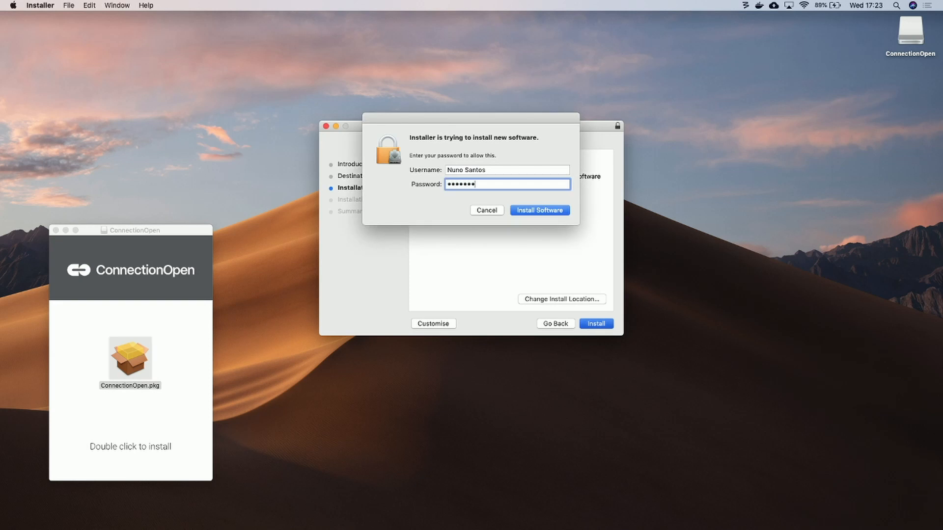
left_click(538, 210)
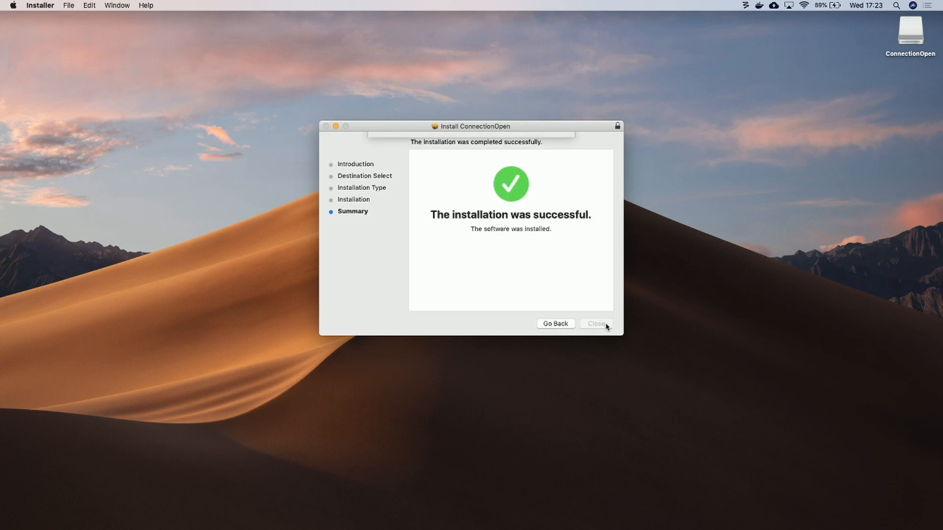
left_click(595, 324)
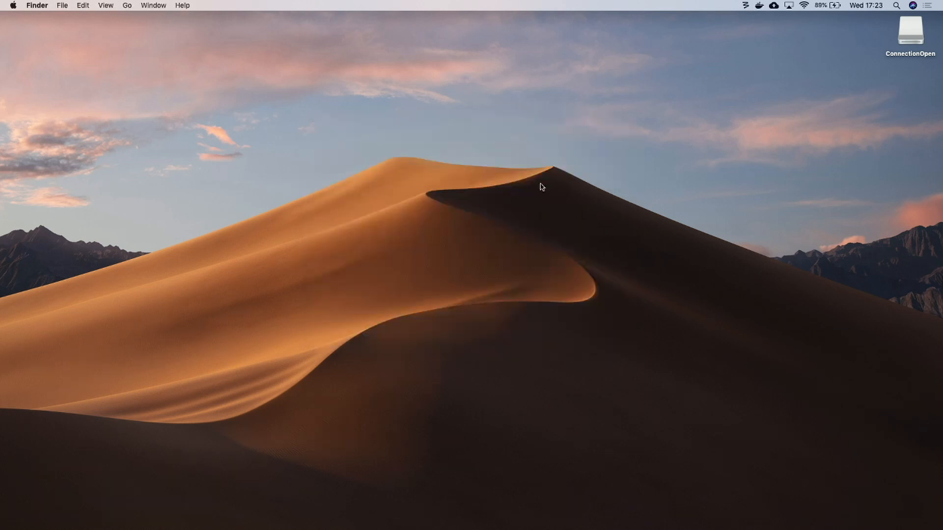
Open the Applications folder and select ConnectionOpen
left_click(896, 5)
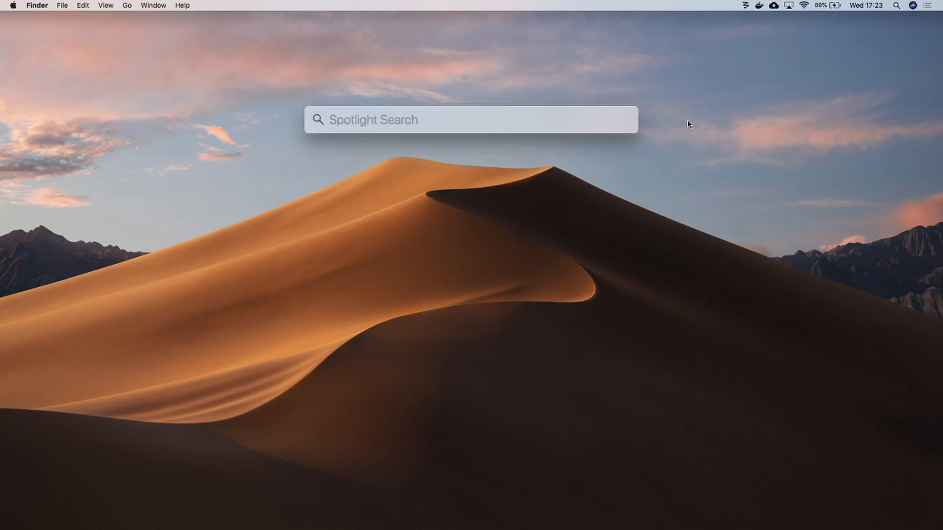
key("Escape")
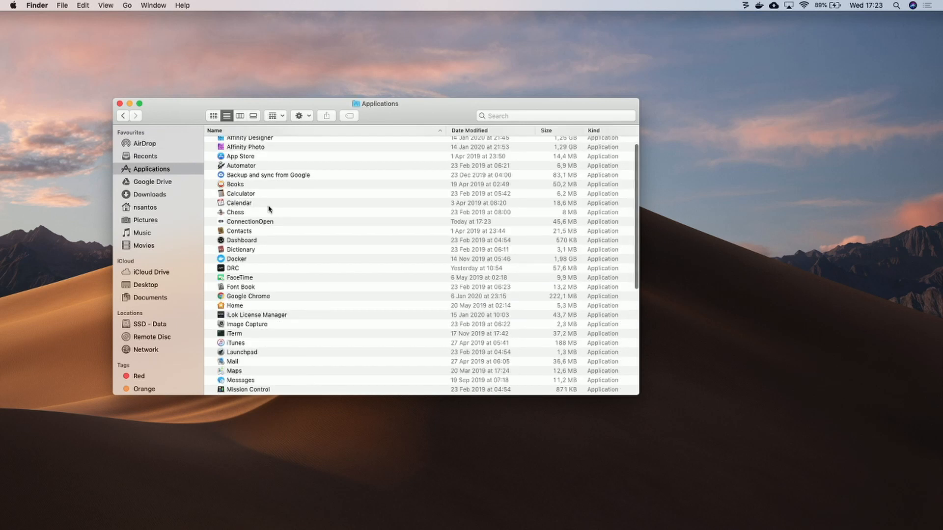
left_click(250, 221)
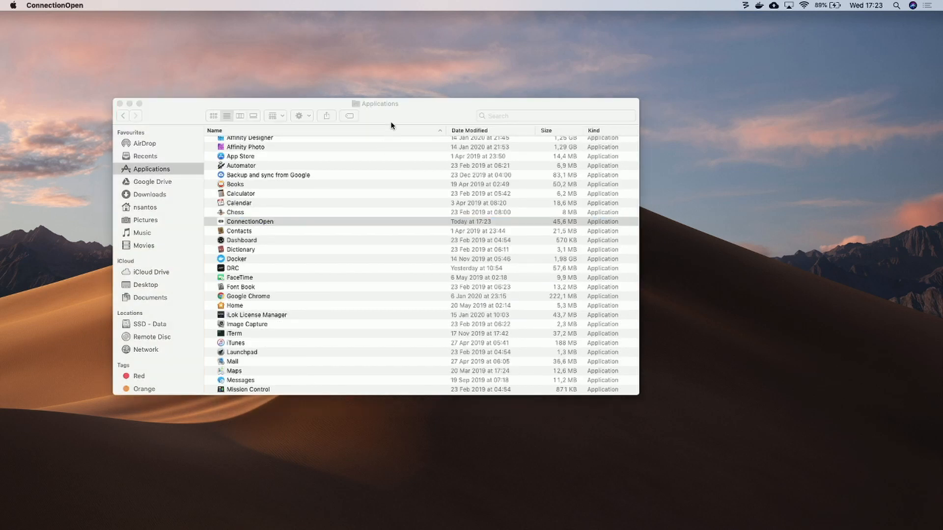
double_click(250, 222)
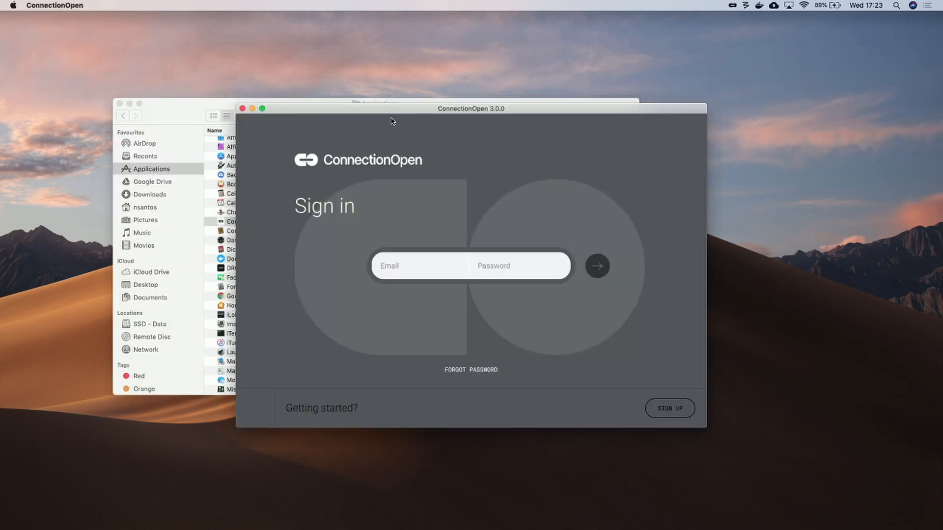
left_click(391, 121)
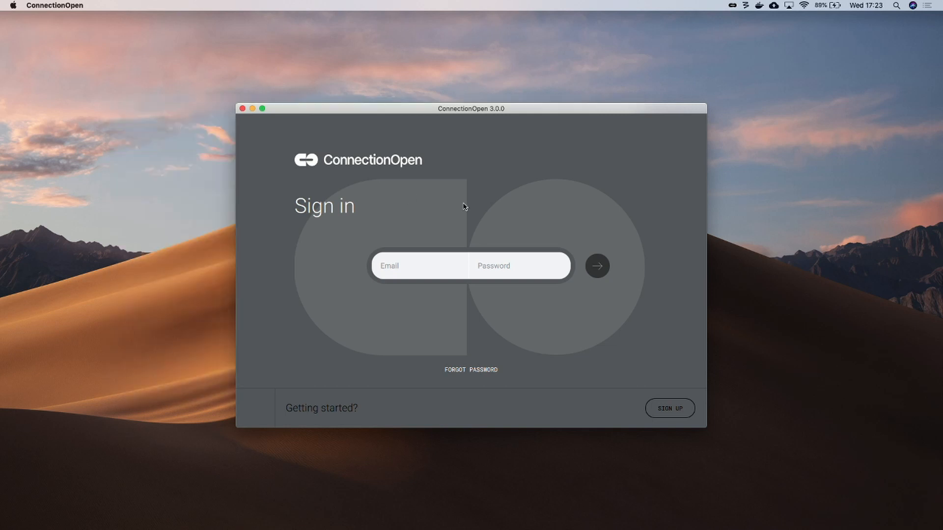
mouse_move(642, 249)
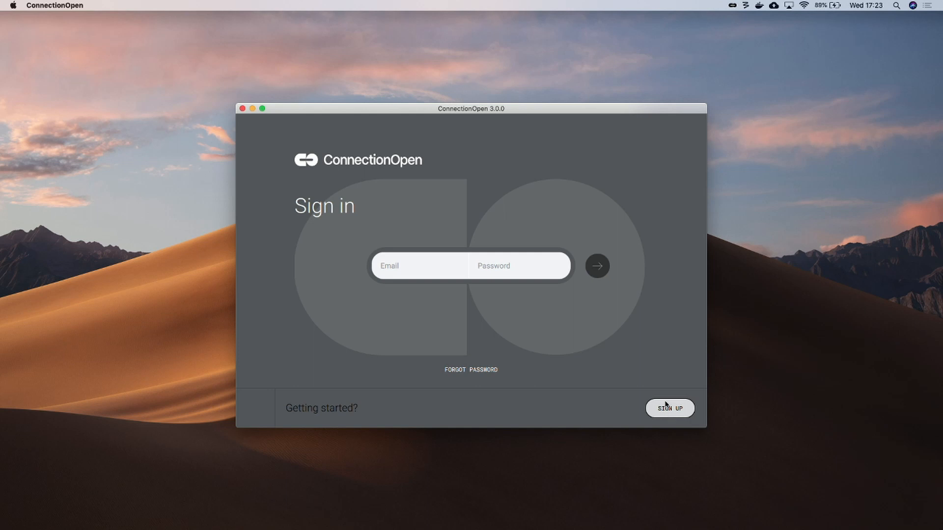
mouse_move(398, 277)
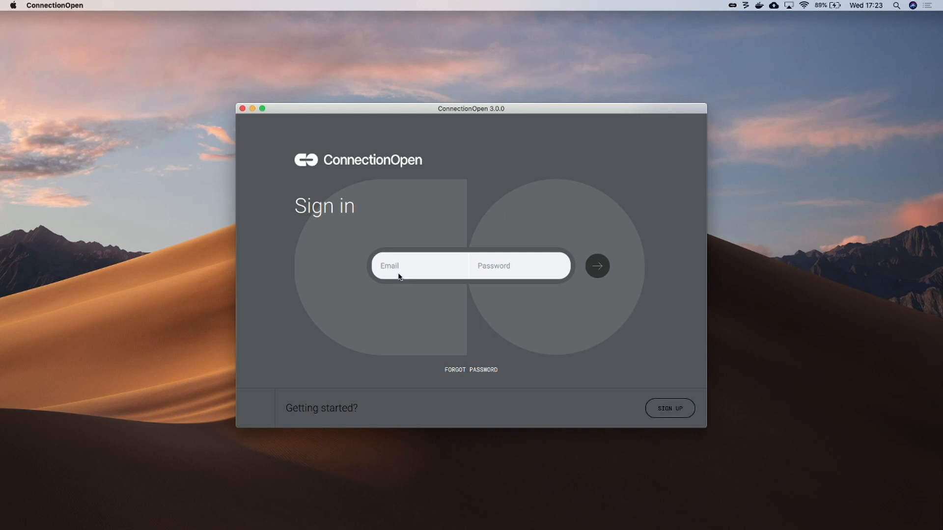
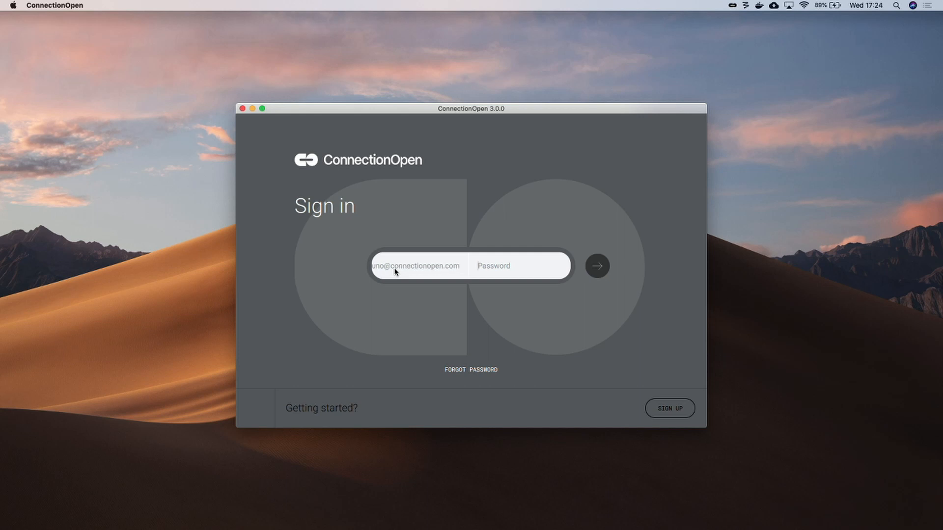
type("password")
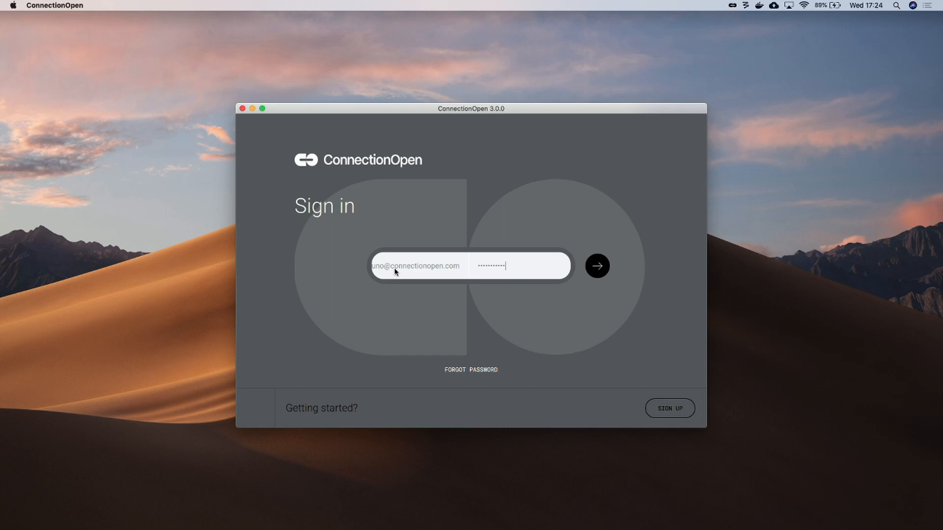
left_click(596, 266)
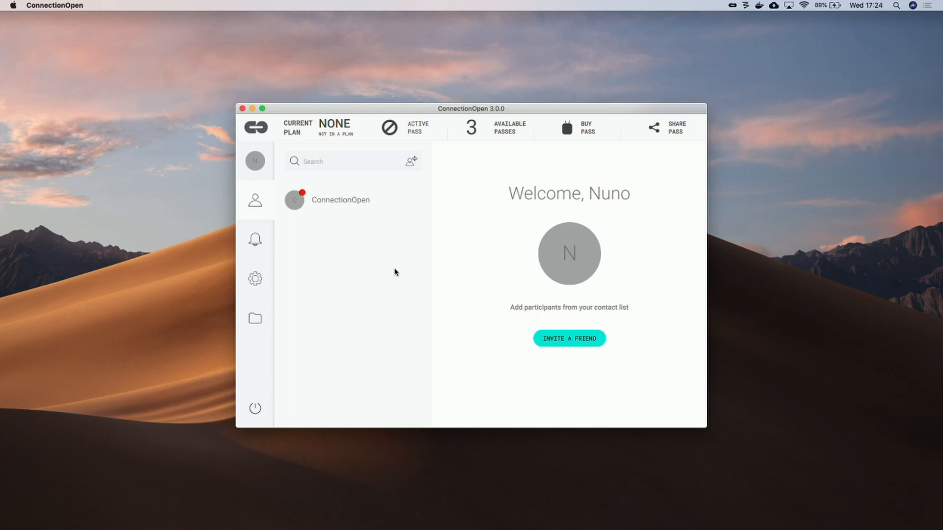
mouse_move(313, 270)
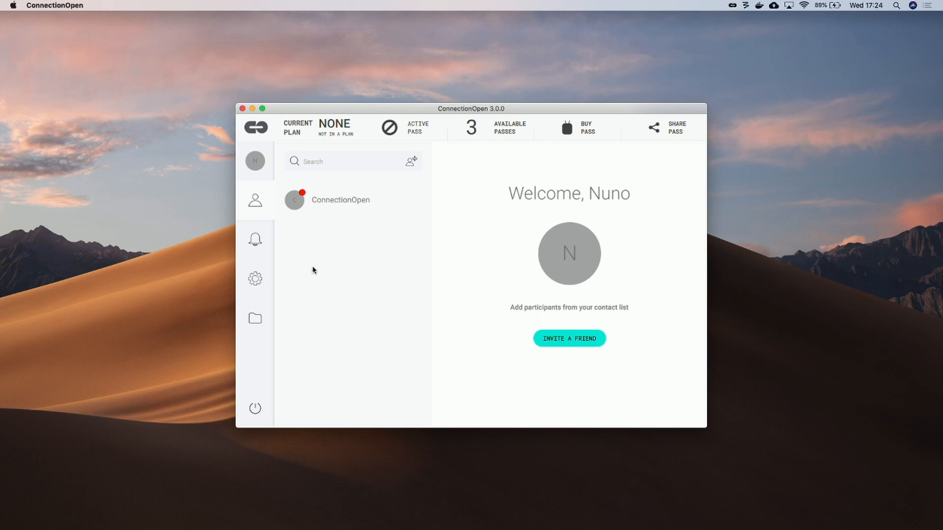
left_click(255, 278)
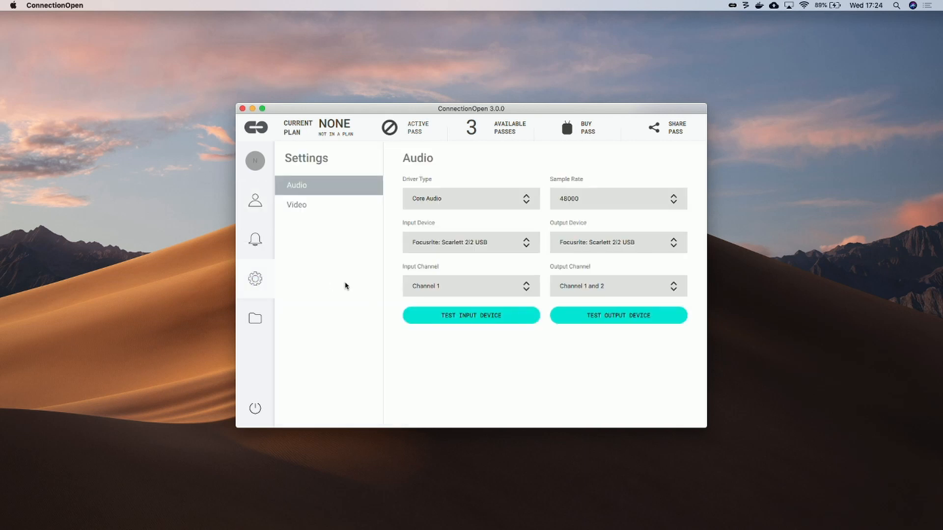
mouse_move(575, 247)
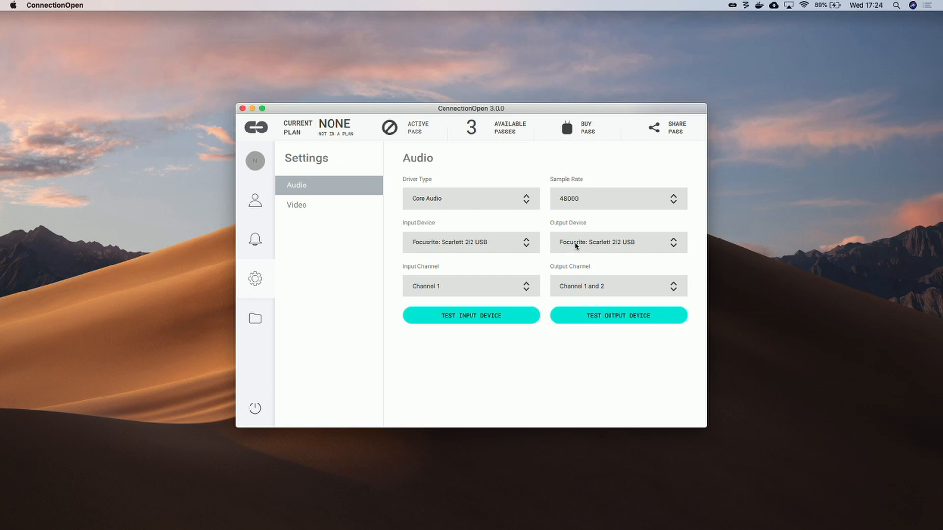
mouse_move(586, 248)
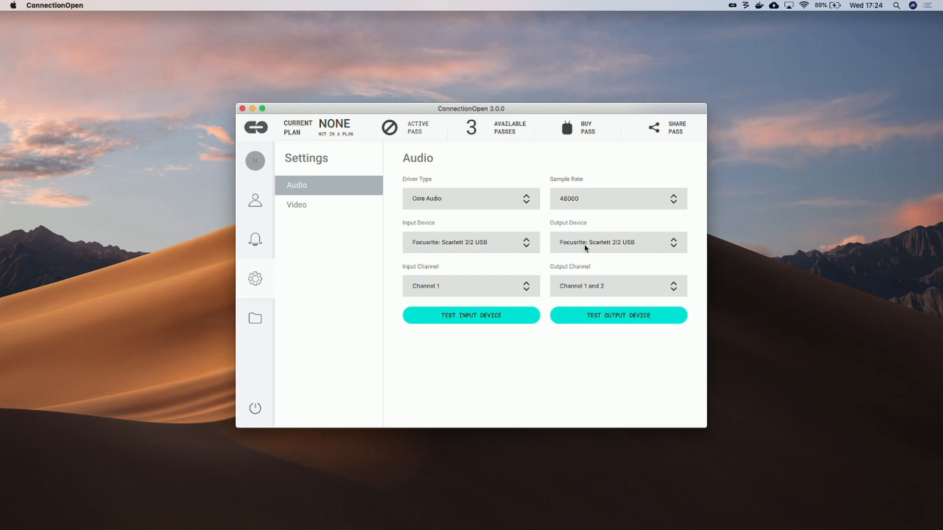
mouse_move(558, 238)
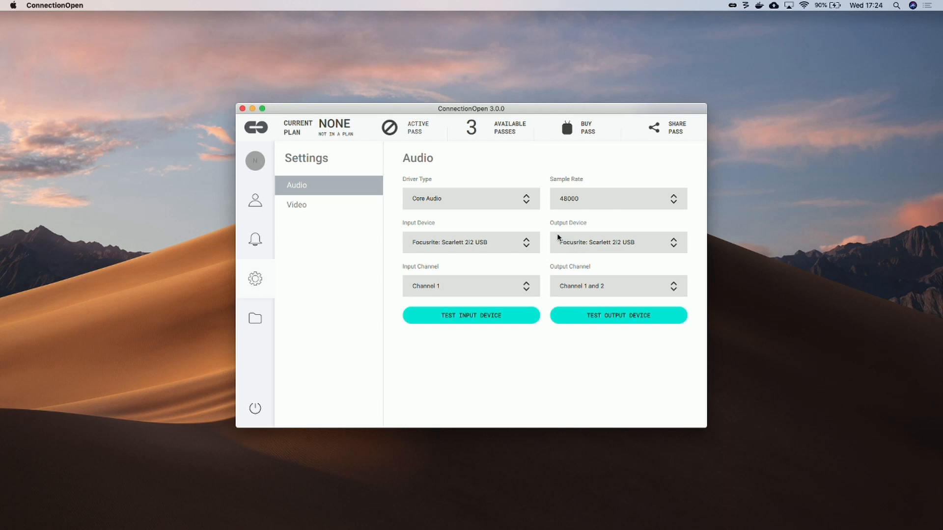
mouse_move(585, 256)
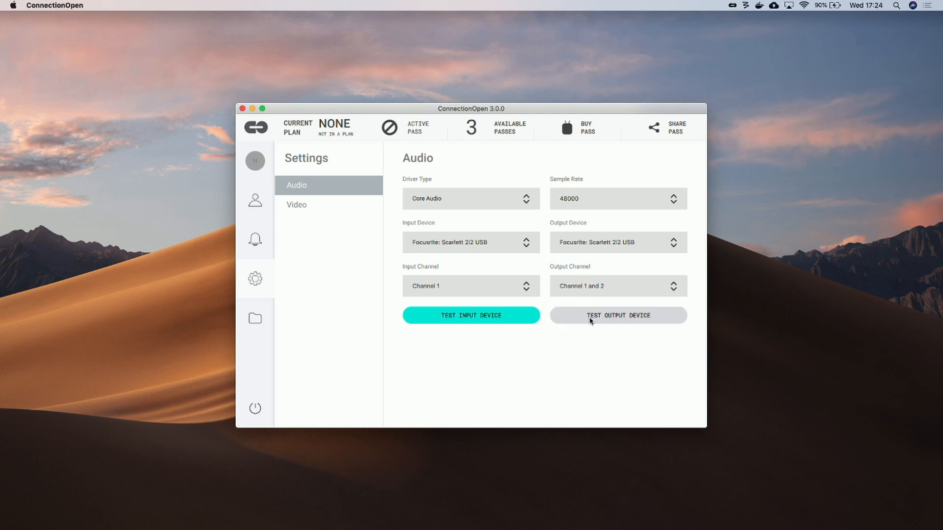
left_click(618, 315)
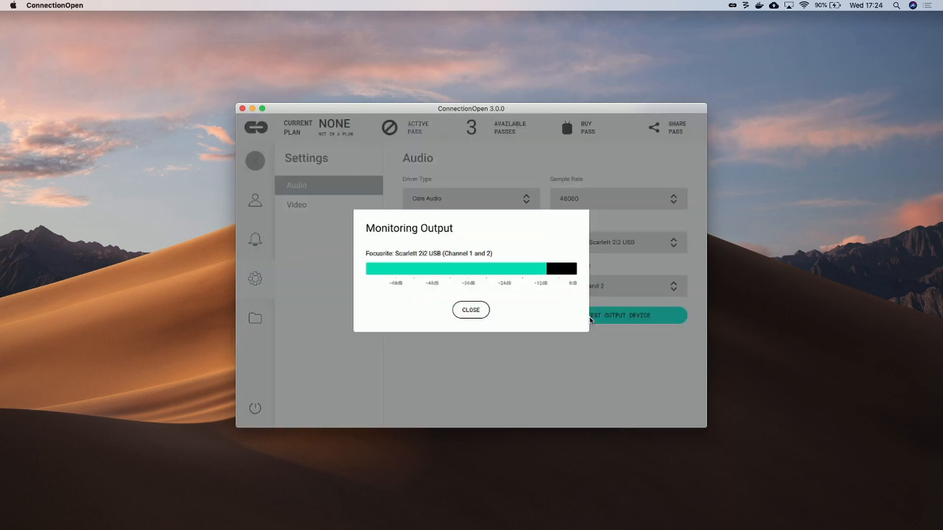
left_click(471, 310)
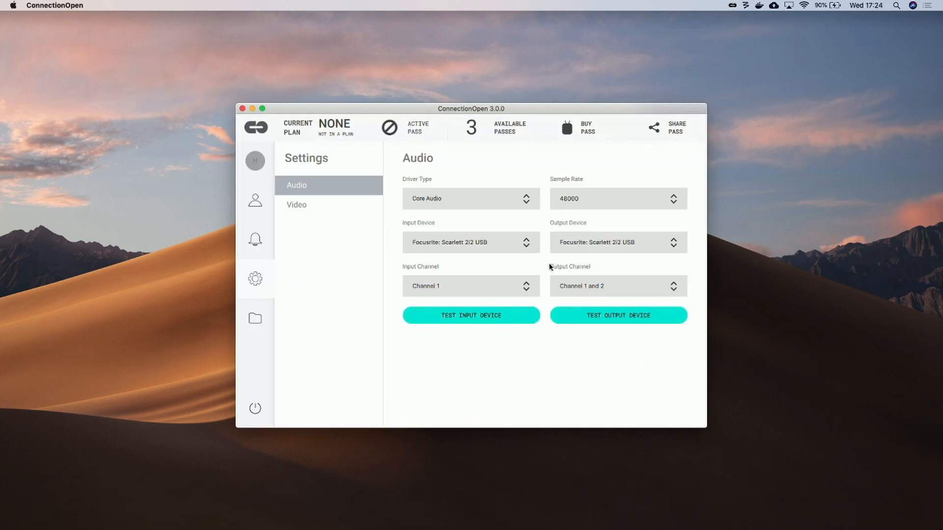
mouse_move(565, 272)
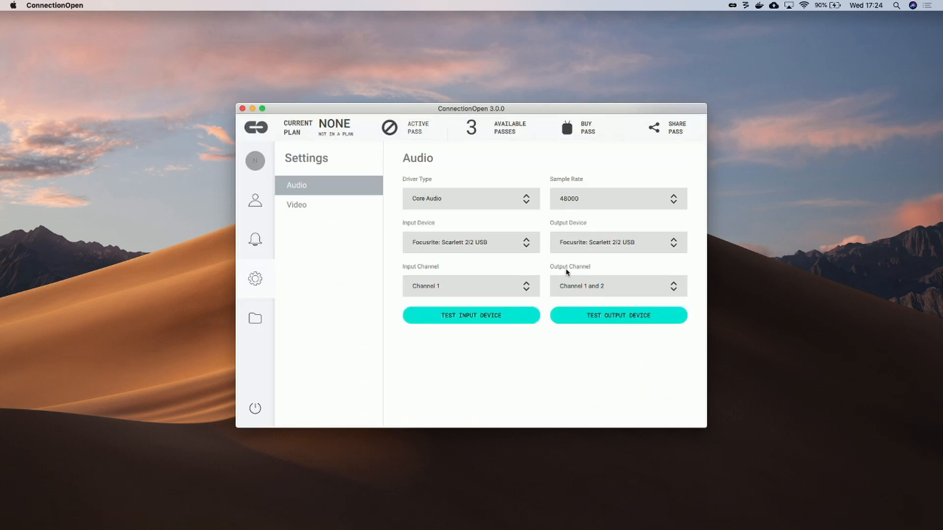
mouse_move(544, 269)
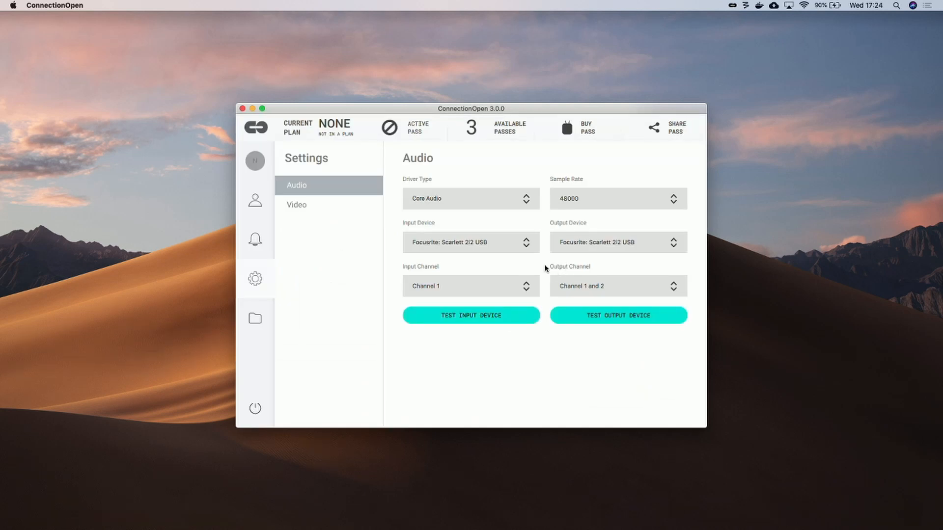
mouse_move(473, 281)
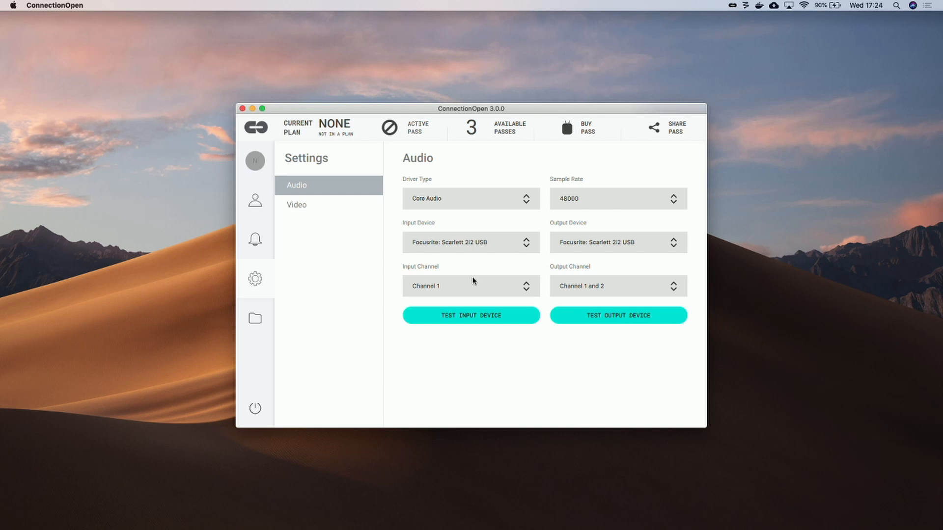
left_click(471, 315)
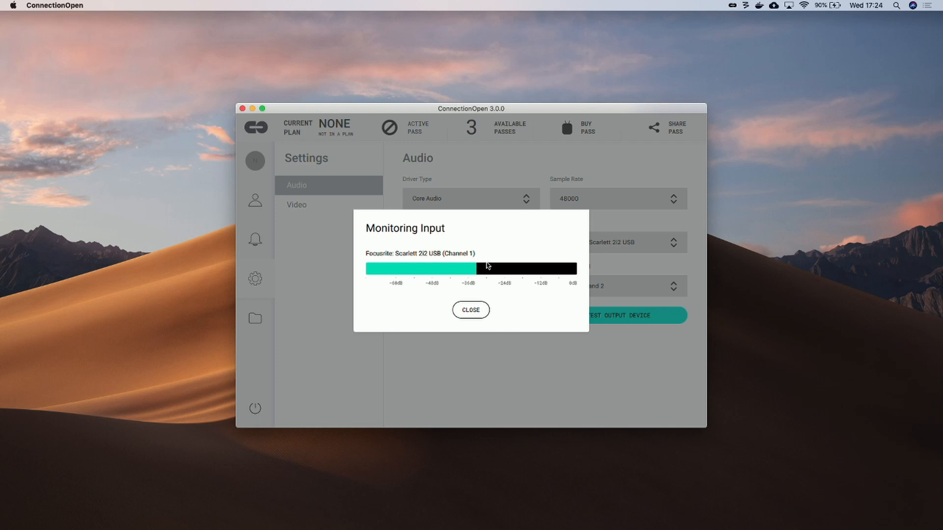
left_click(471, 309)
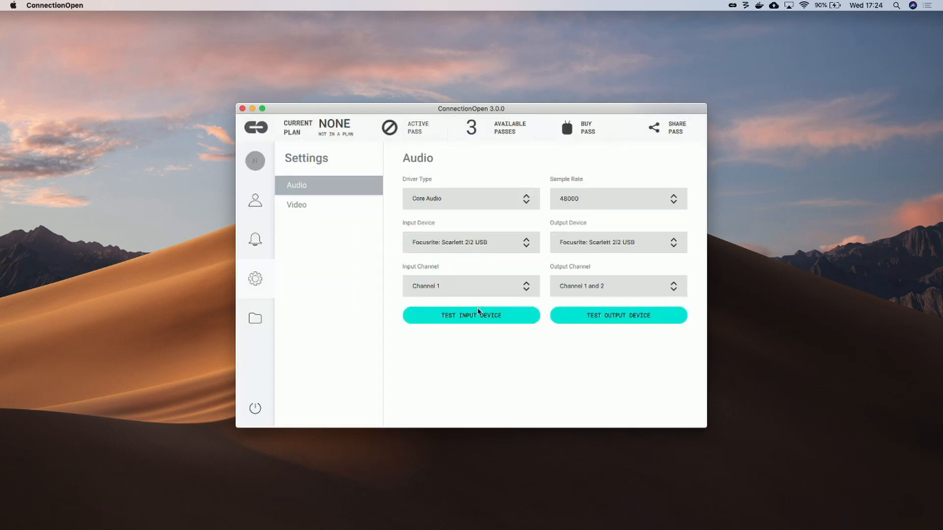
mouse_move(476, 265)
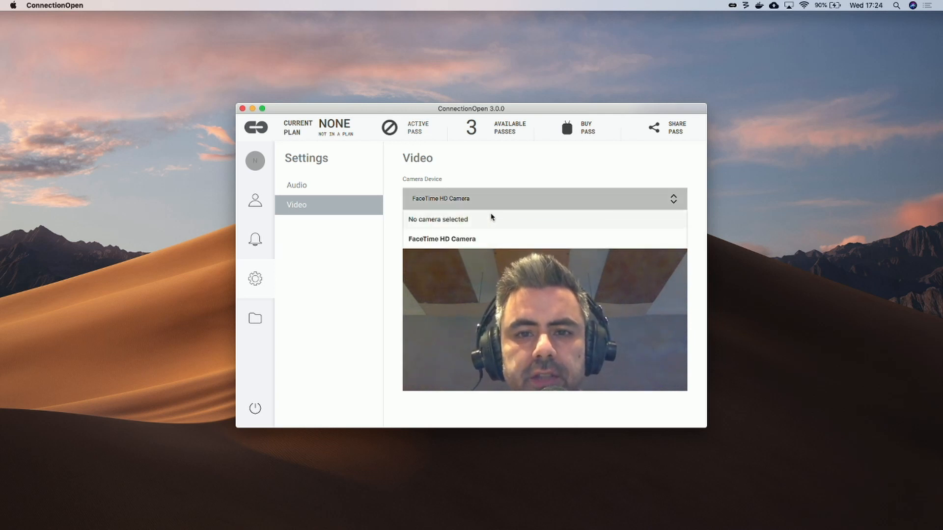
Choose FaceTime HD Camera as the camera device
left_click(441, 239)
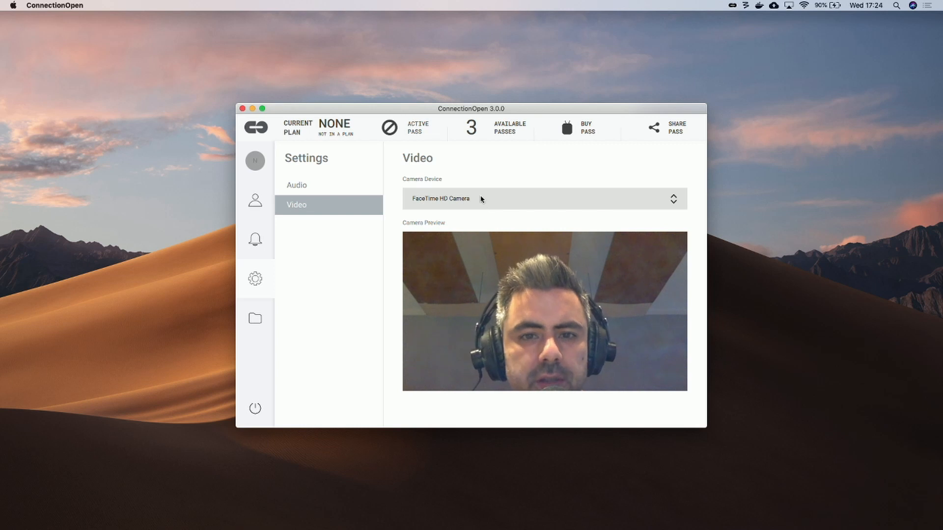
mouse_move(255, 200)
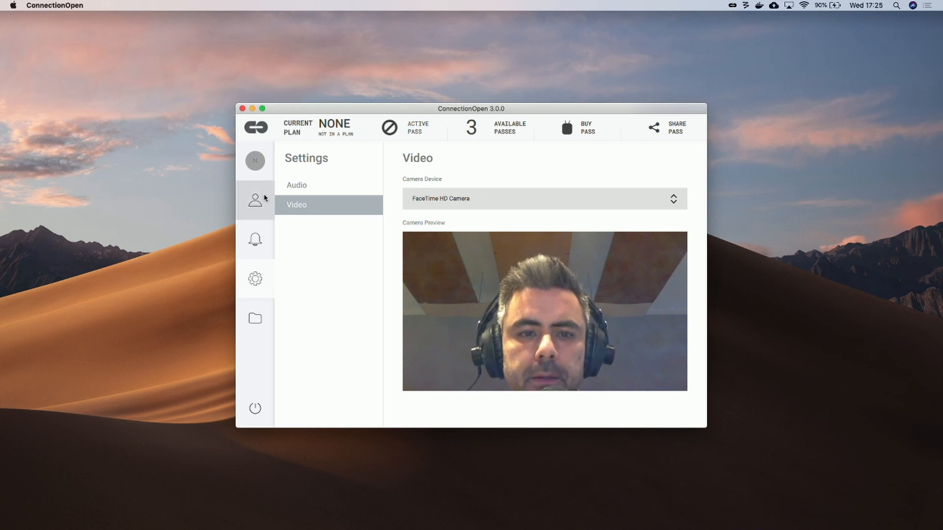
Show the contacts list from the left sidebar
left_click(255, 199)
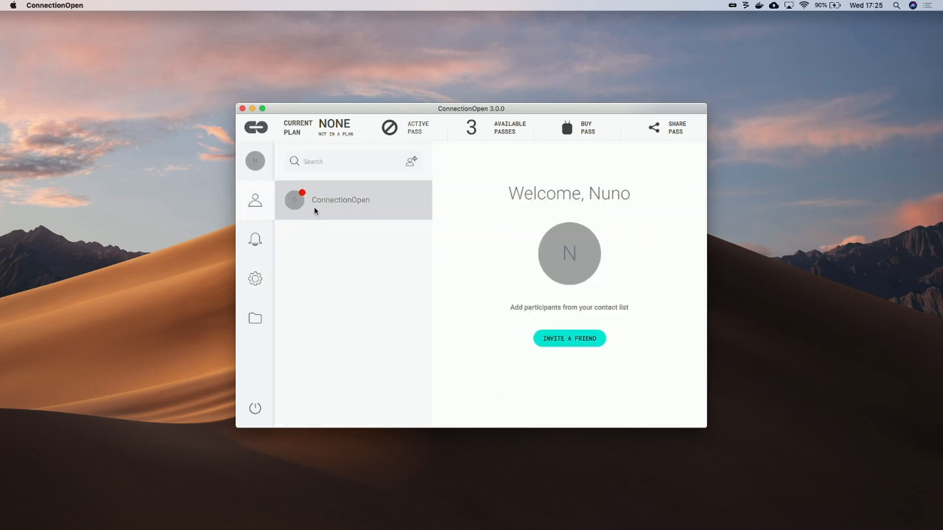
mouse_move(380, 265)
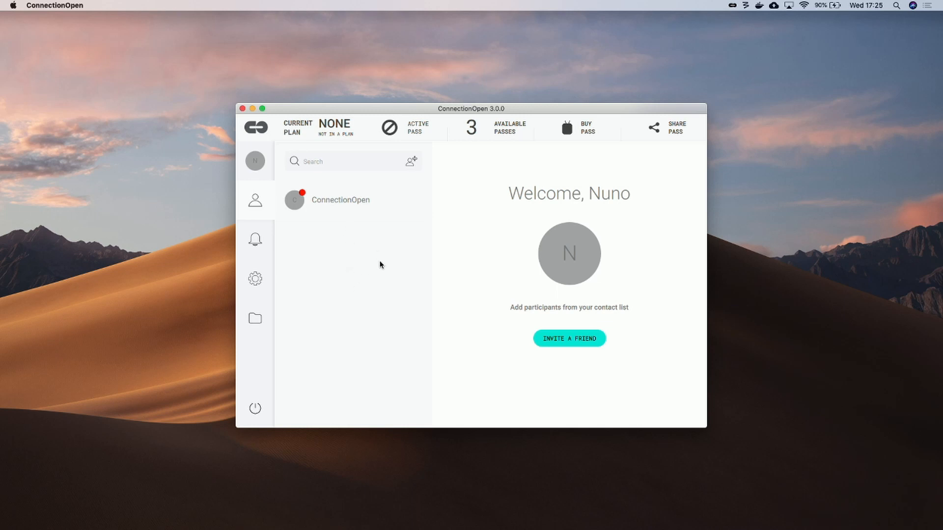
mouse_move(412, 161)
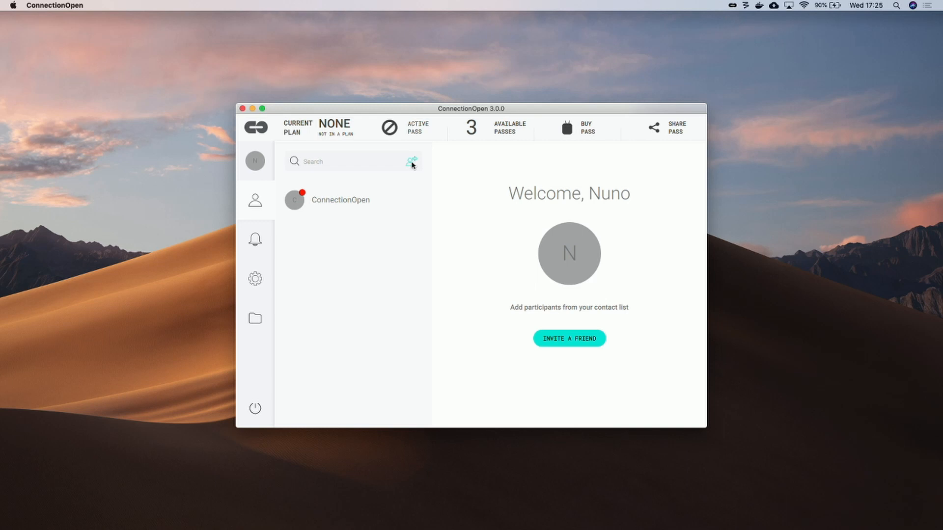
left_click(568, 338)
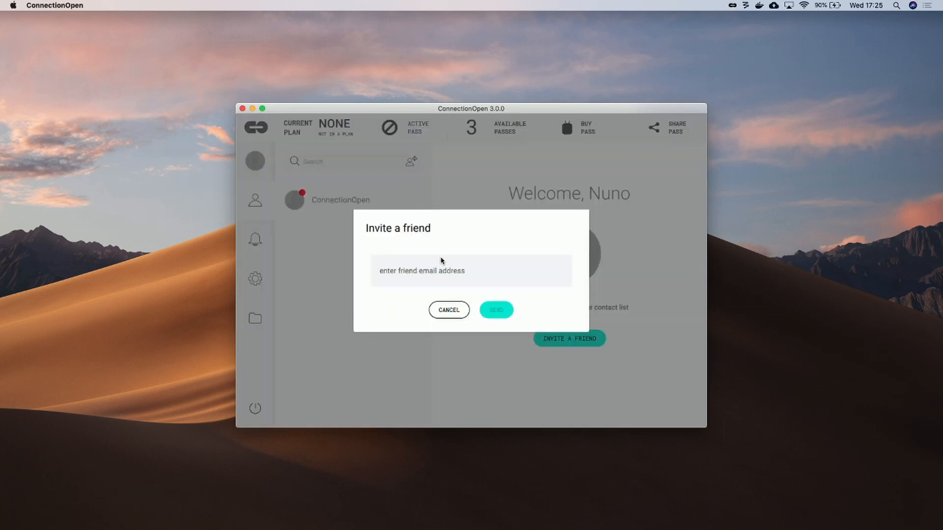
mouse_move(439, 274)
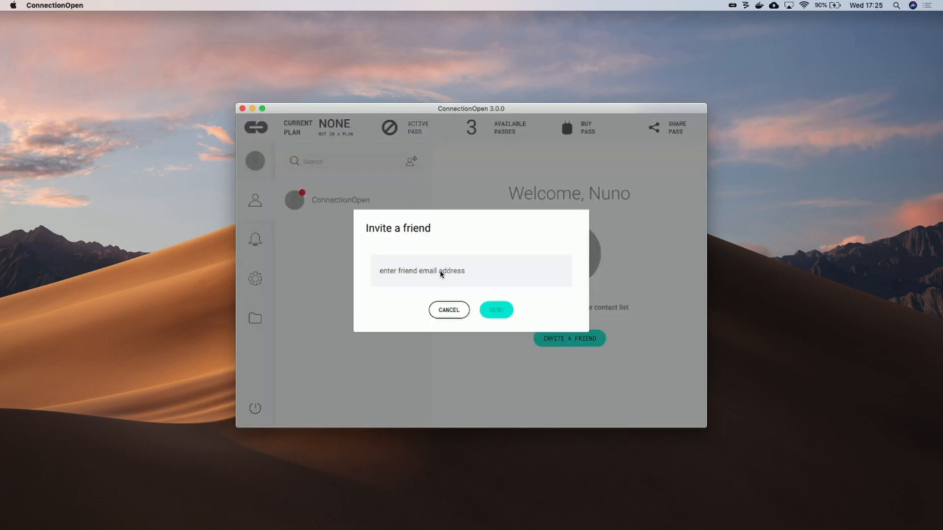
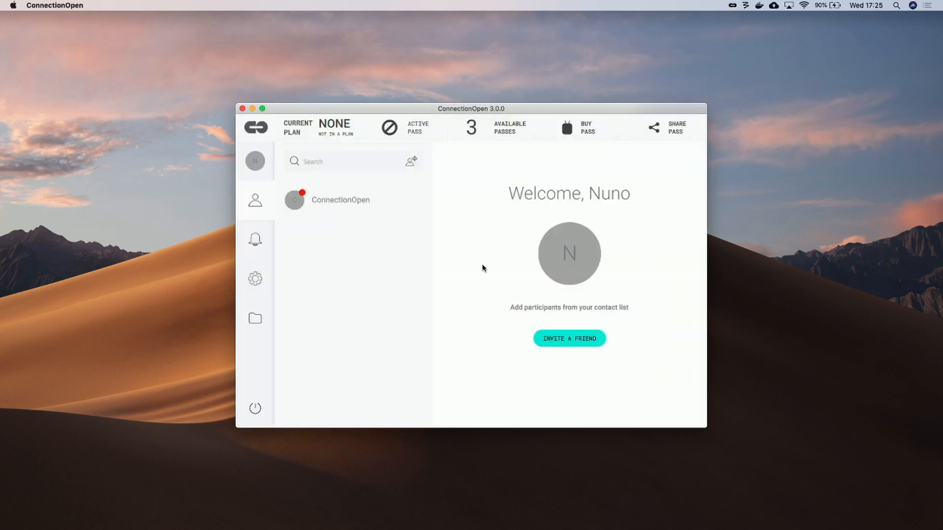
mouse_move(466, 265)
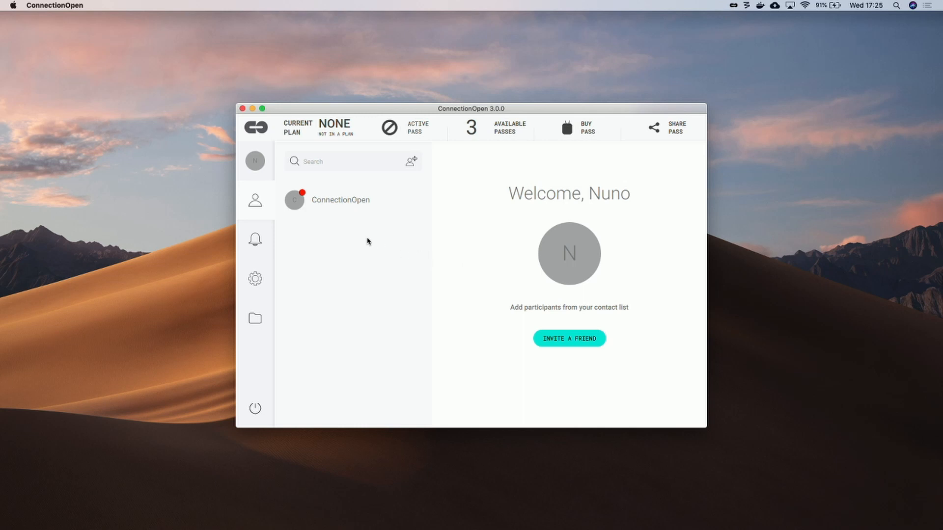
mouse_move(340, 249)
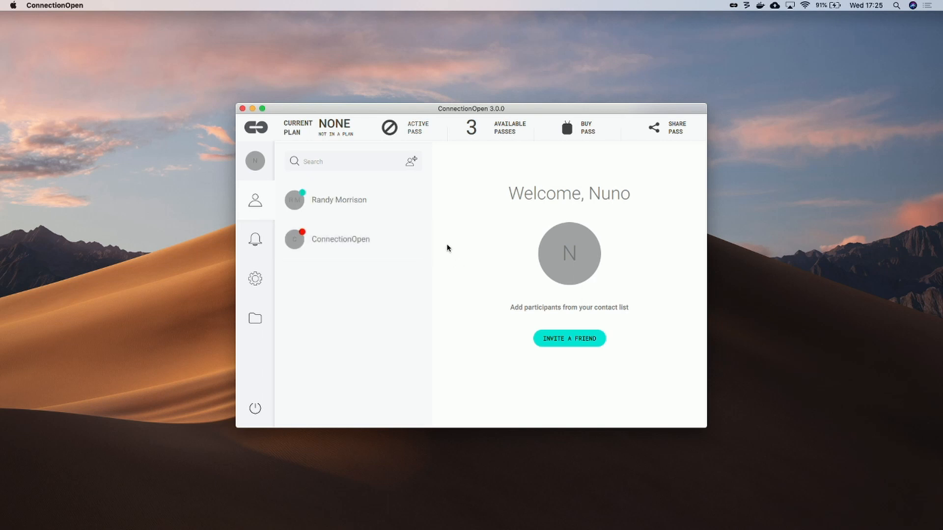
mouse_move(455, 214)
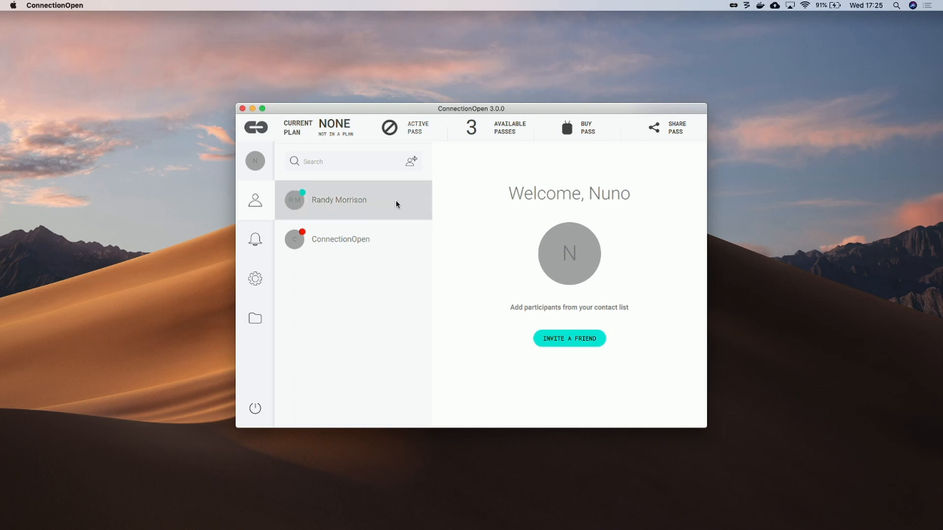
mouse_move(435, 193)
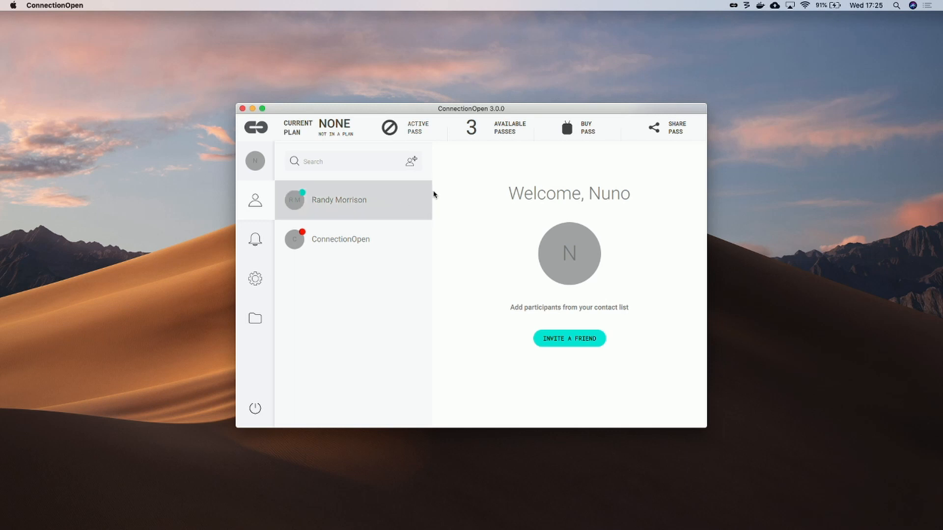
mouse_move(418, 142)
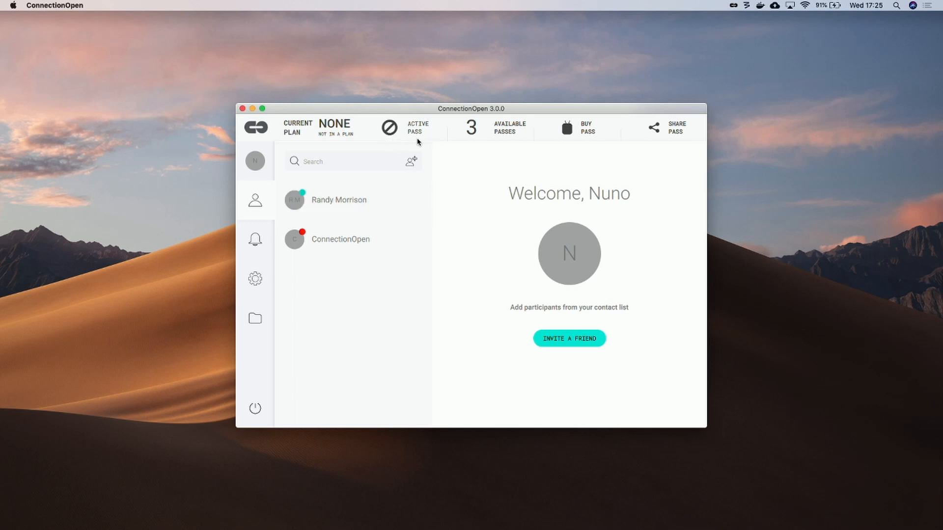
mouse_move(339, 199)
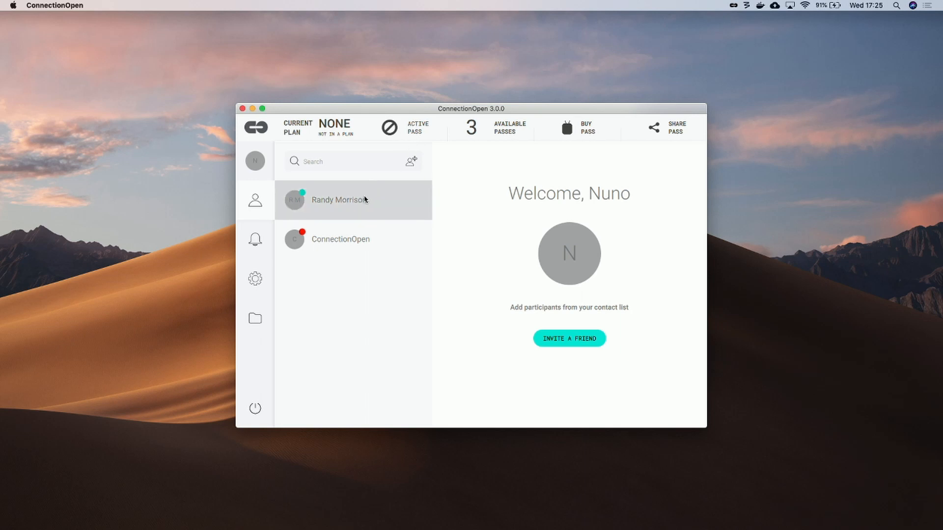
Start a session with the invited contact and activate a daily pass
left_click(338, 200)
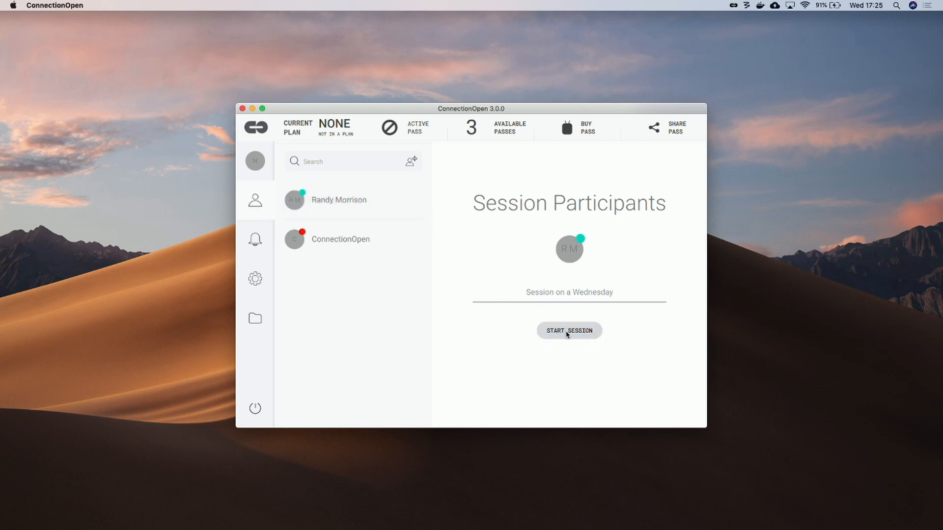
left_click(568, 330)
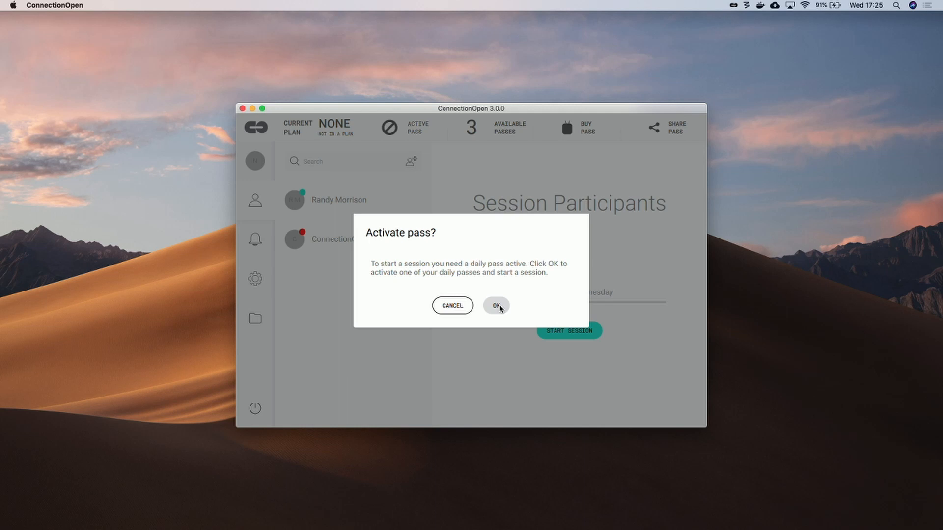
left_click(495, 305)
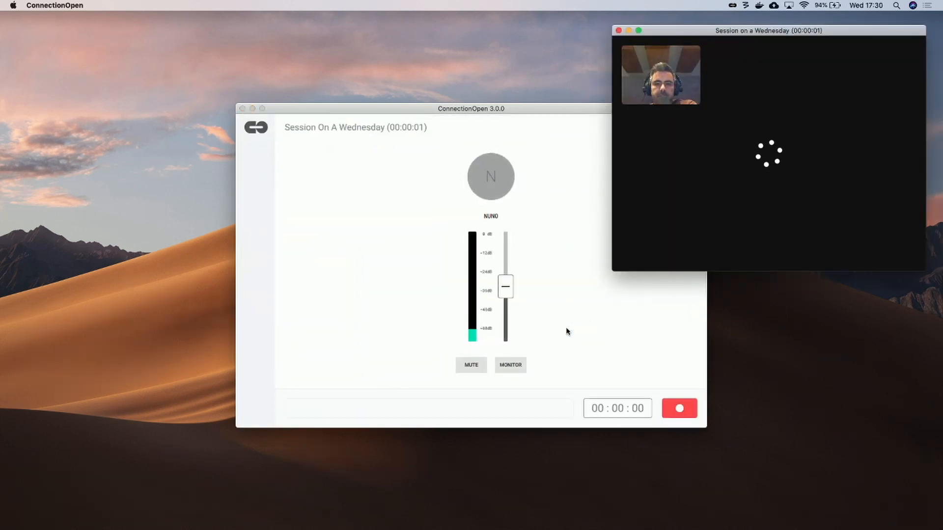